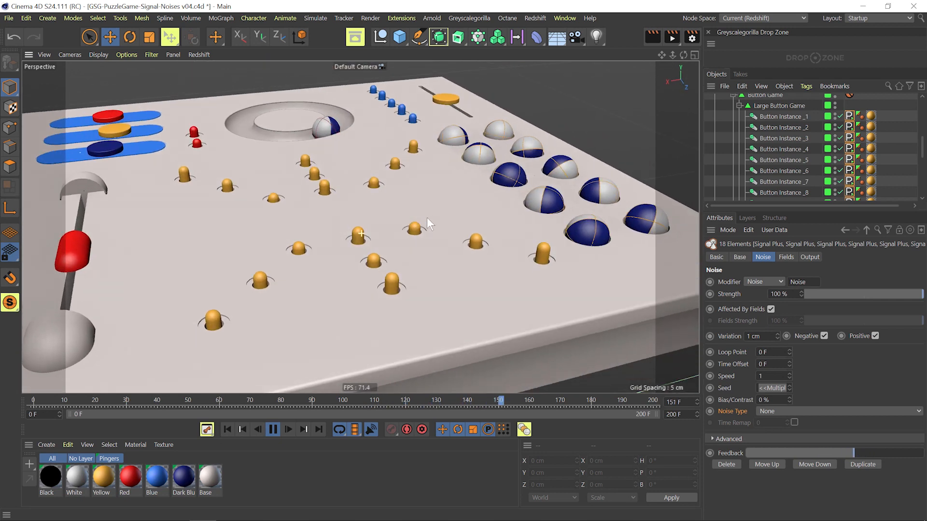
Step: Switch the Signal tag Noise modifier's noise type to Mod Noise for the 18 button instances
click(272, 430)
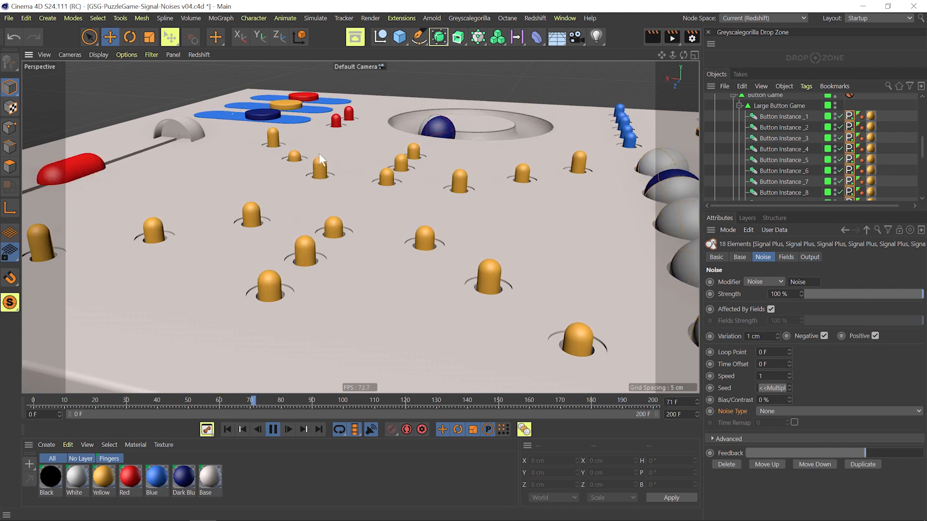
click(272, 430)
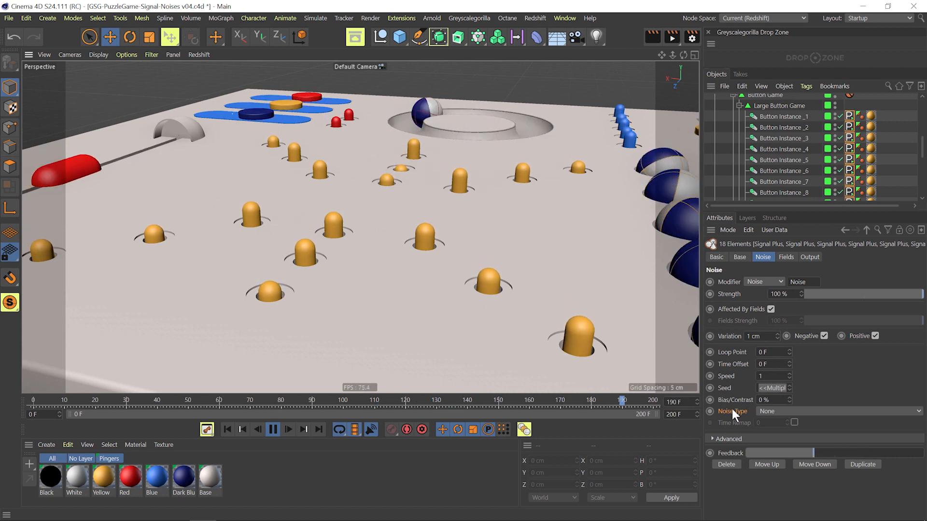
click(837, 411)
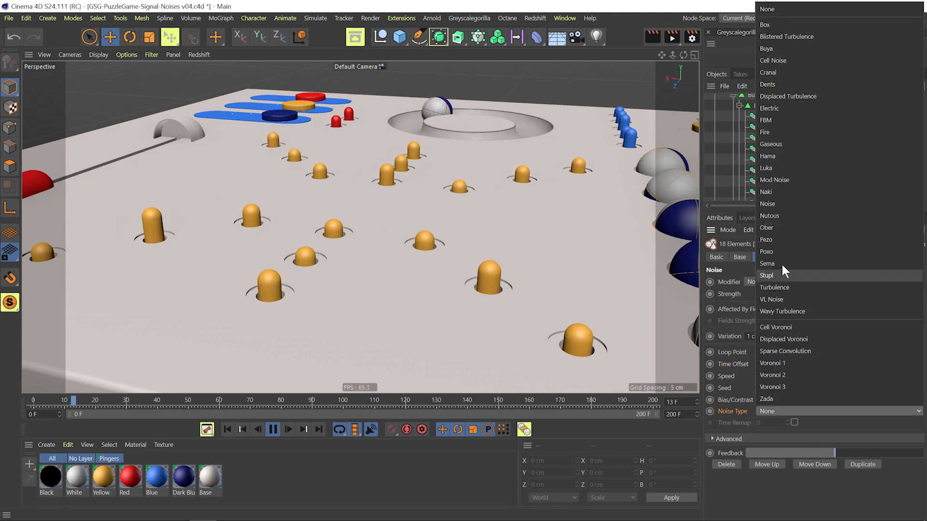
mouse_move(807, 36)
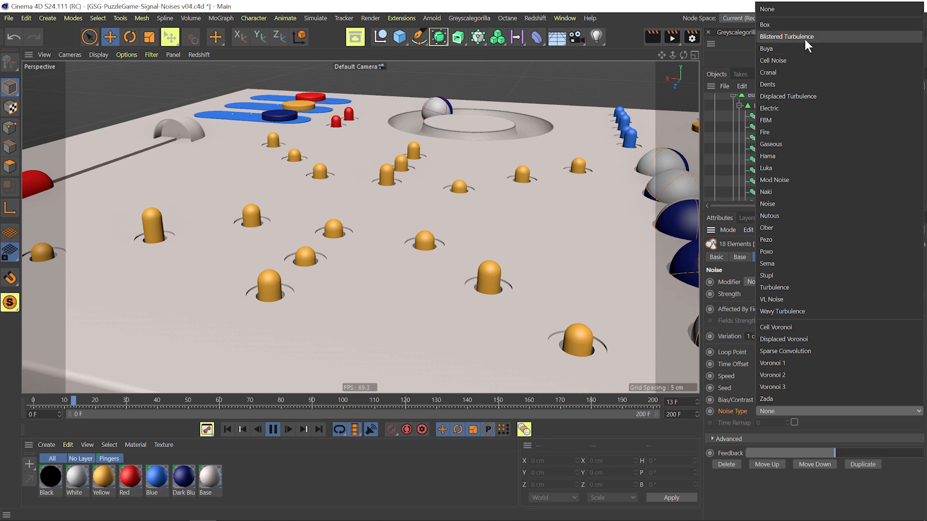
mouse_move(807, 64)
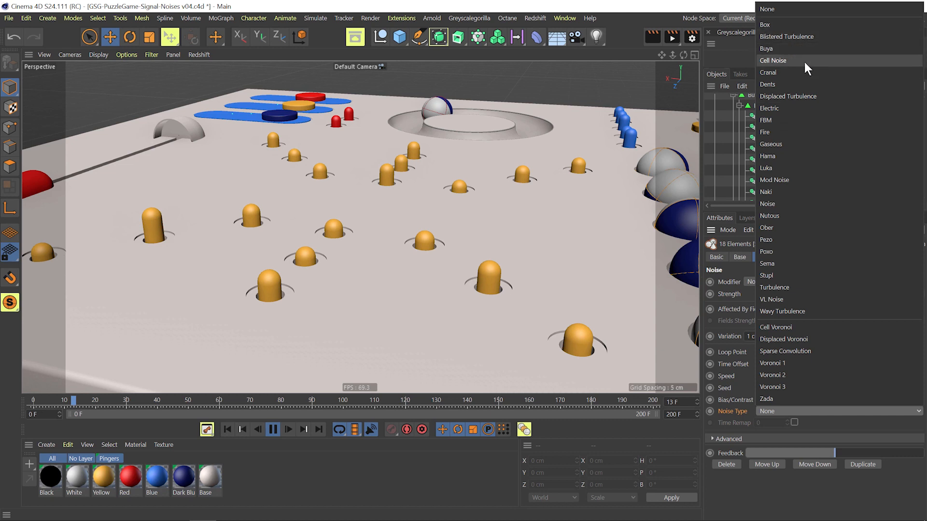
mouse_move(797, 120)
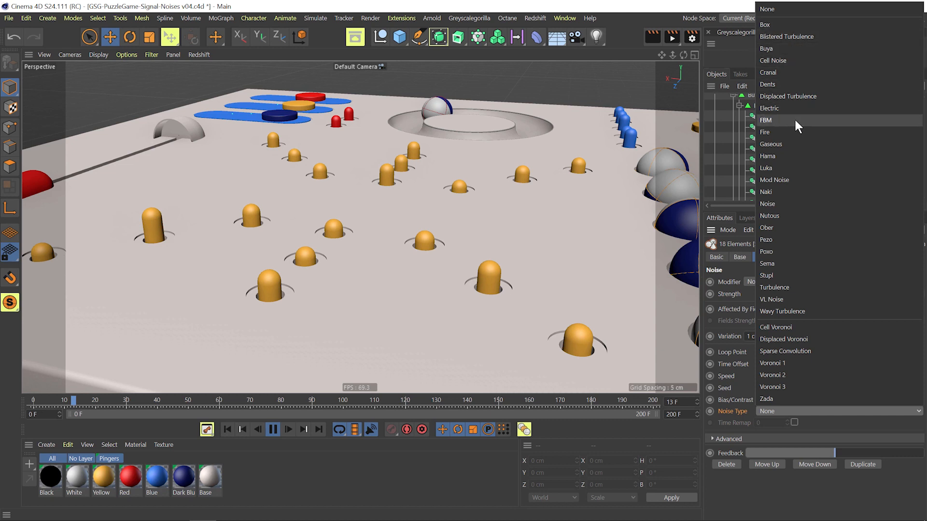
mouse_move(792, 157)
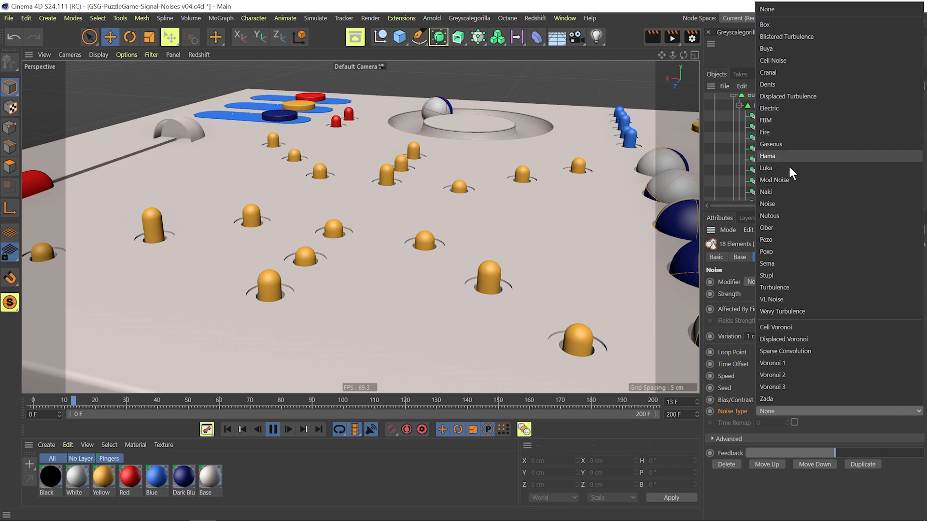
mouse_move(783, 204)
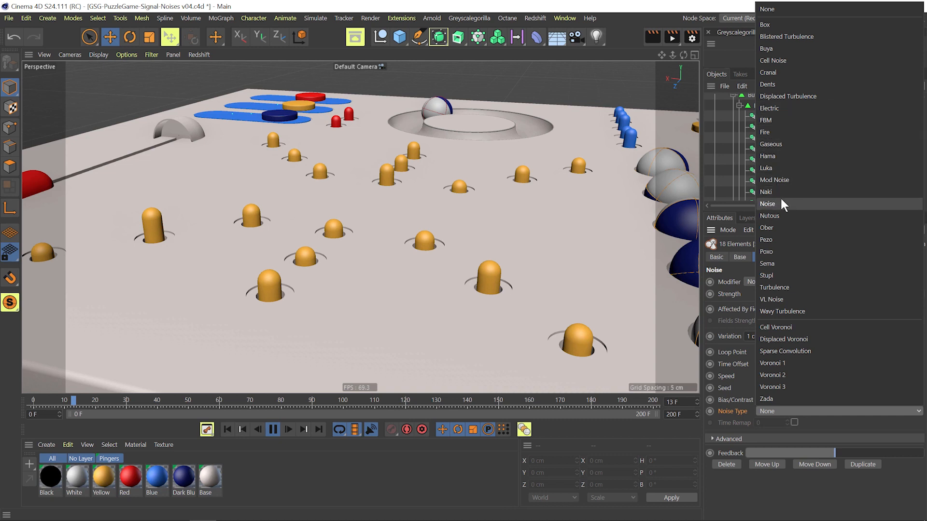
click(774, 179)
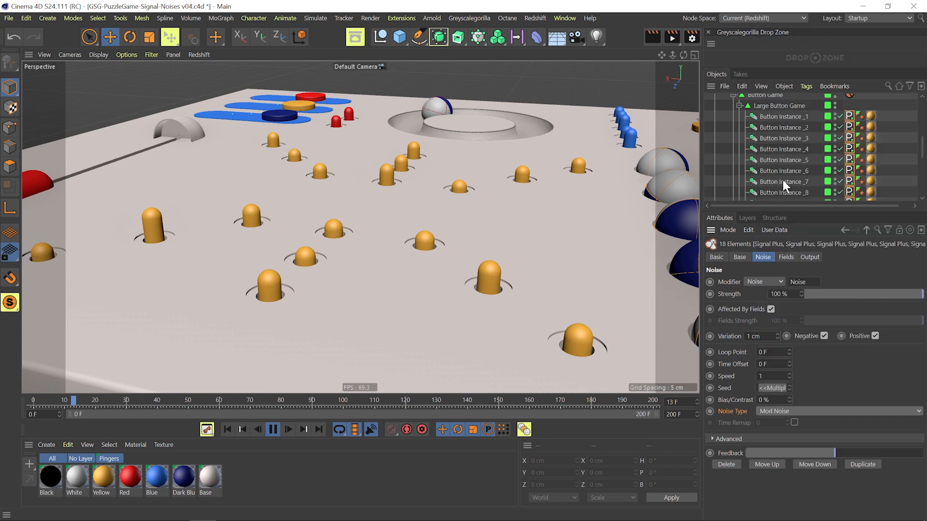